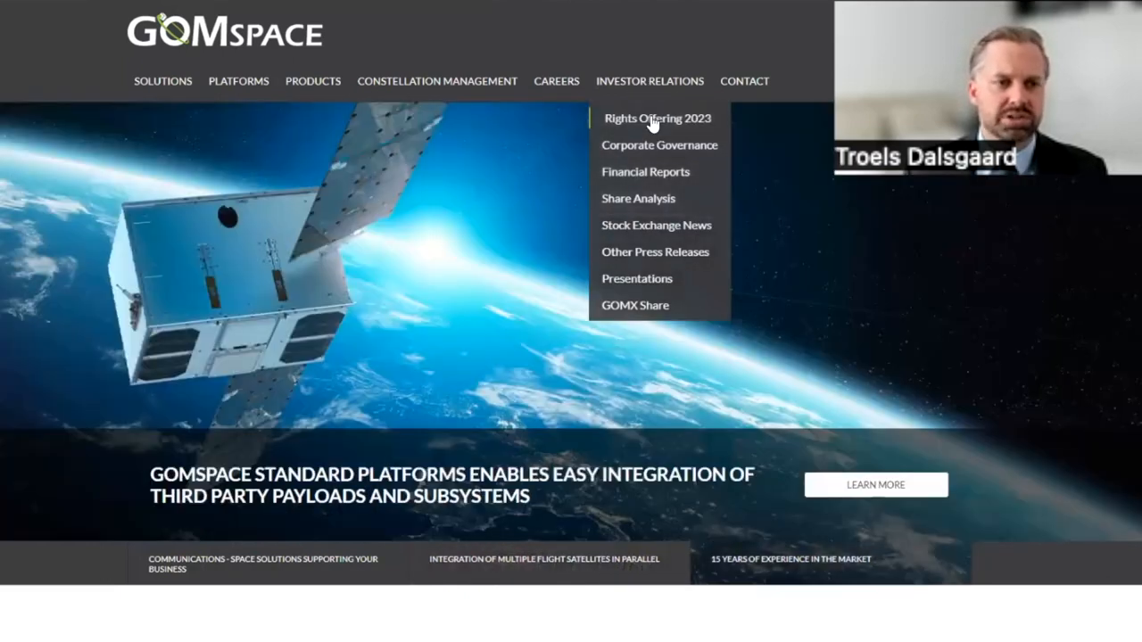
Enter Rights Offering 2023 with Denmark declared as residence and location, then browse the document list
{"action": "left_click", "coordinate": [657, 118]}
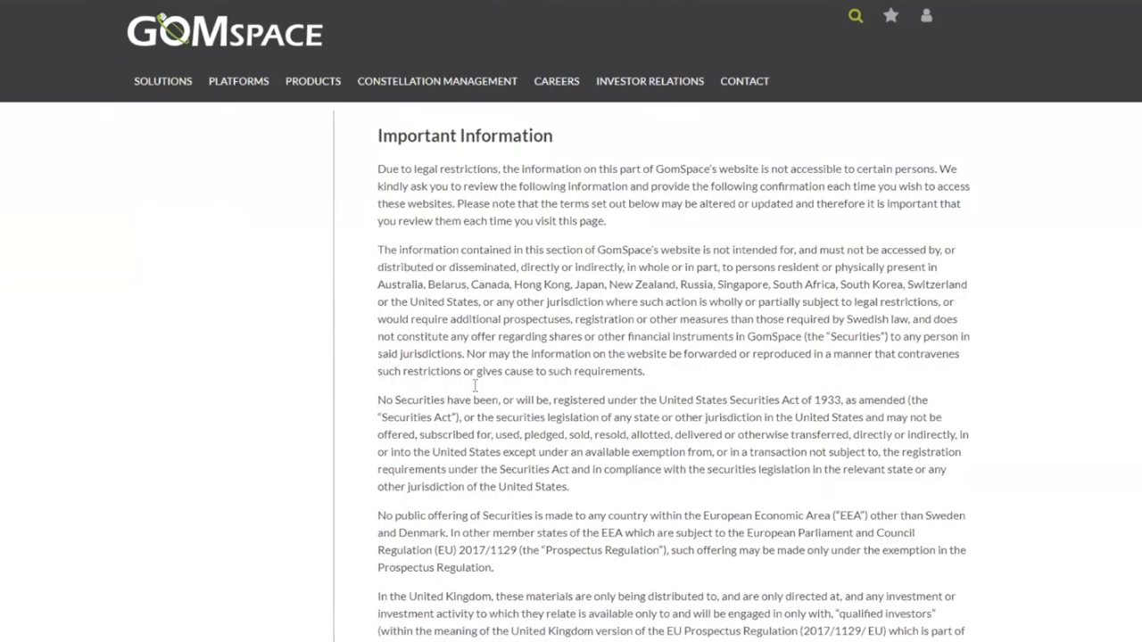
{"action": "left_click", "coordinate": [436, 525]}
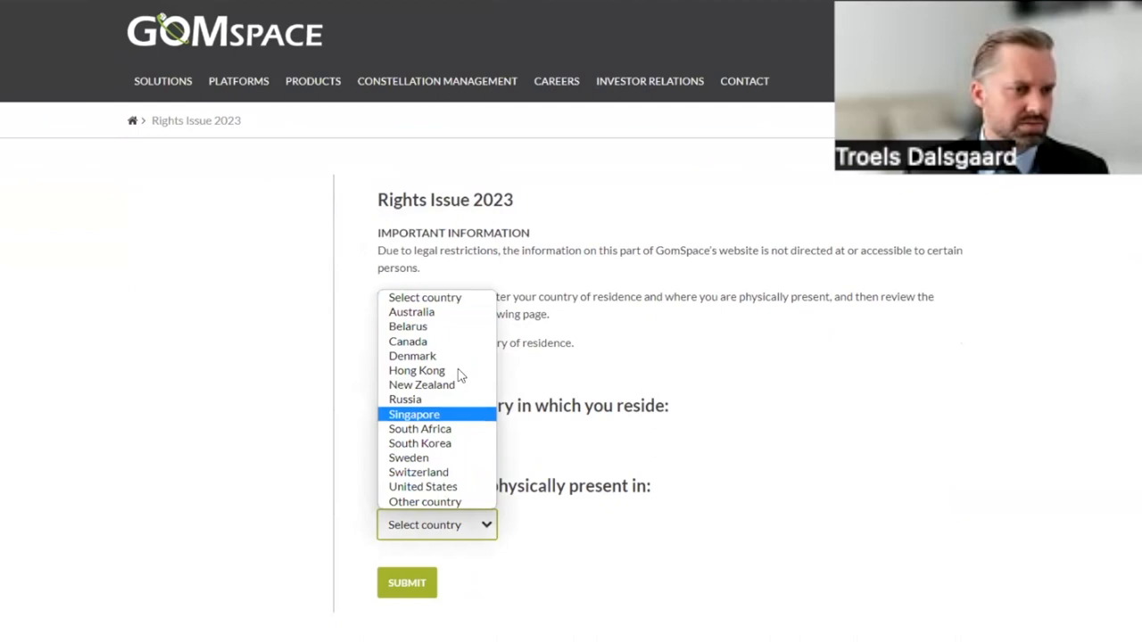
{"action": "left_click", "coordinate": [413, 357]}
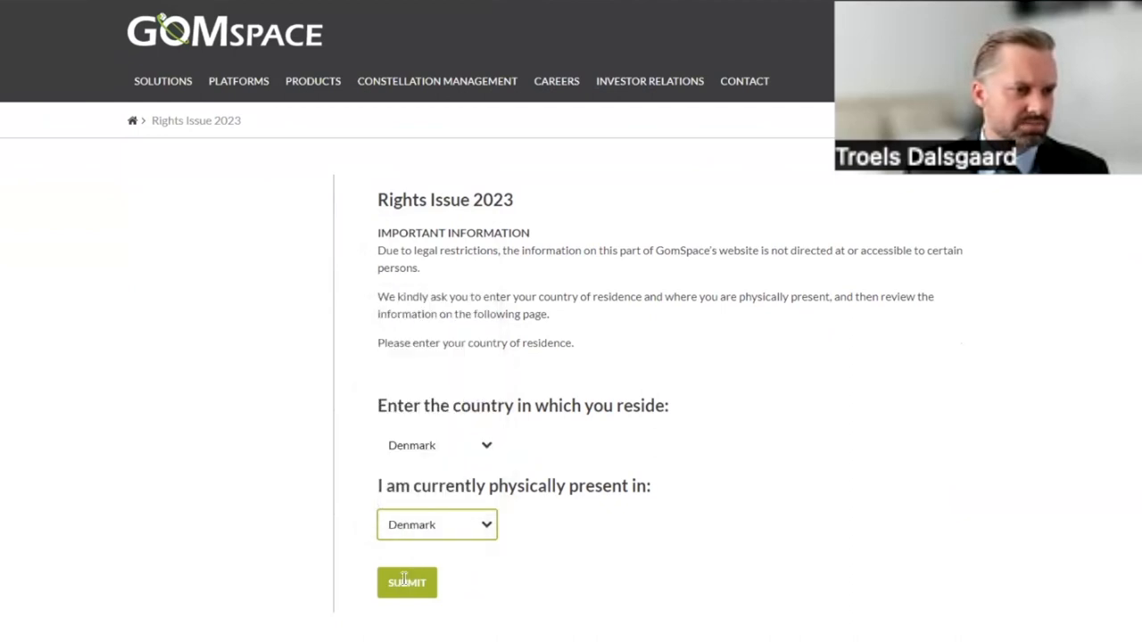
{"action": "left_click", "coordinate": [407, 582]}
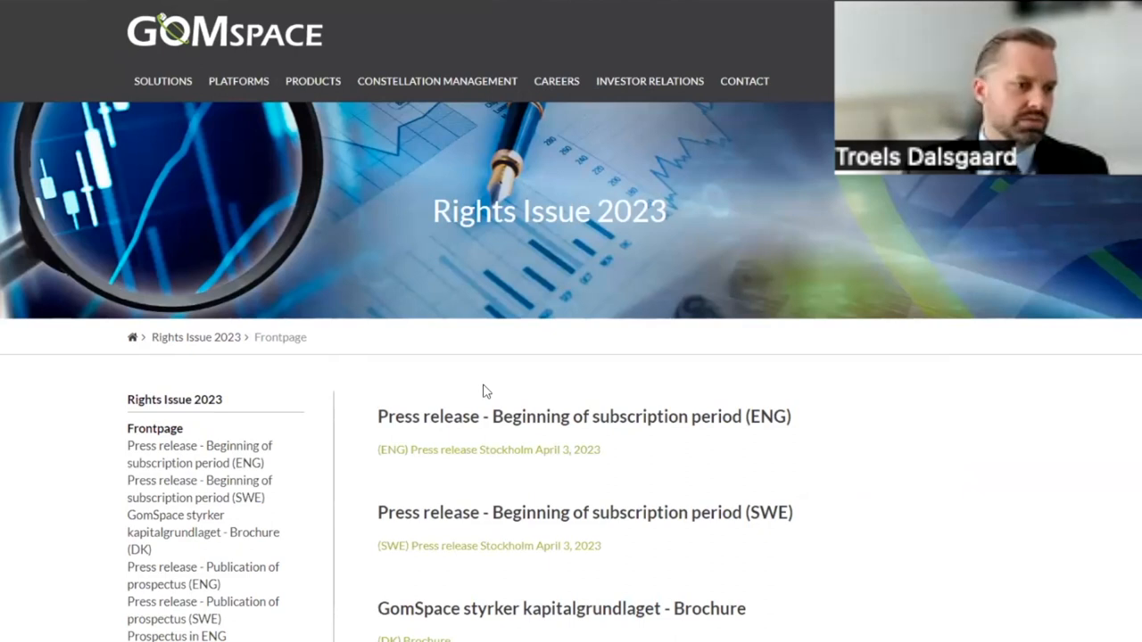
{"action": "scroll", "scroll_direction": "down", "scroll_amount": 3}
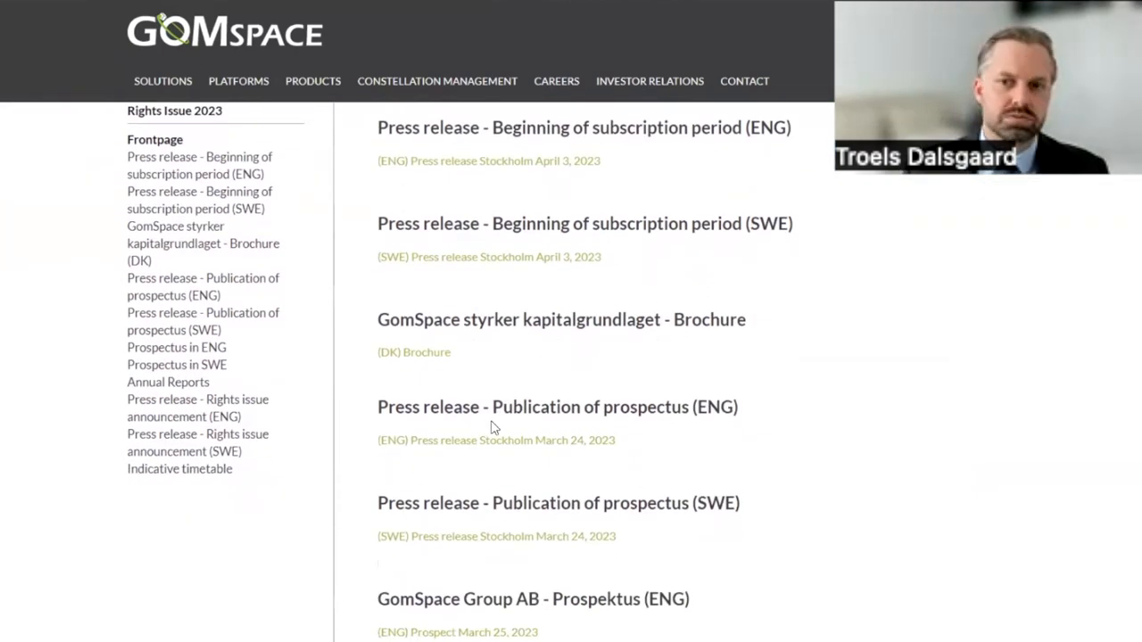
{"action": "mouse_move", "coordinate": [501, 428]}
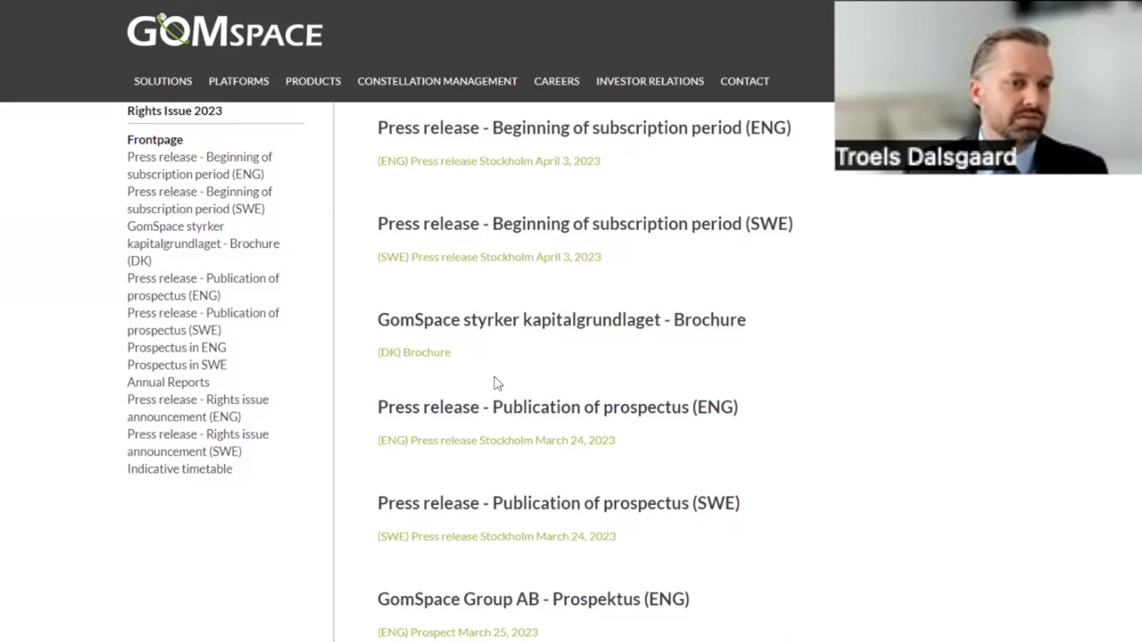
Page the Danish 'GomSpace styrker kapitalgrundlaget' brochure forward to the EKSEMPEL page
{"action": "left_click", "coordinate": [414, 351]}
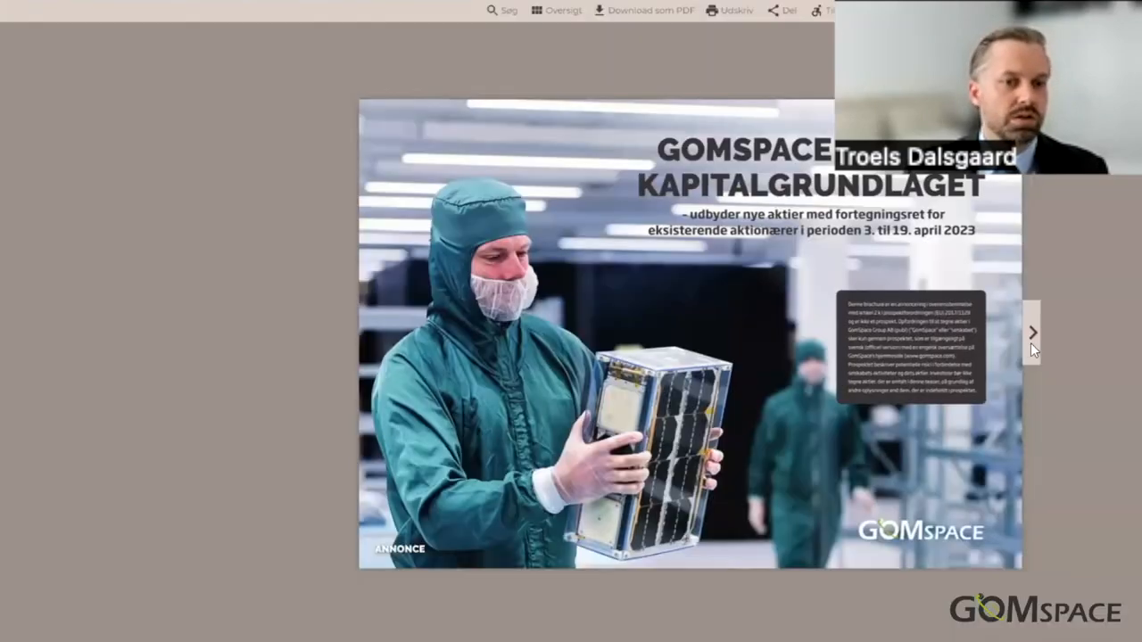
{"action": "left_click", "coordinate": [1032, 331]}
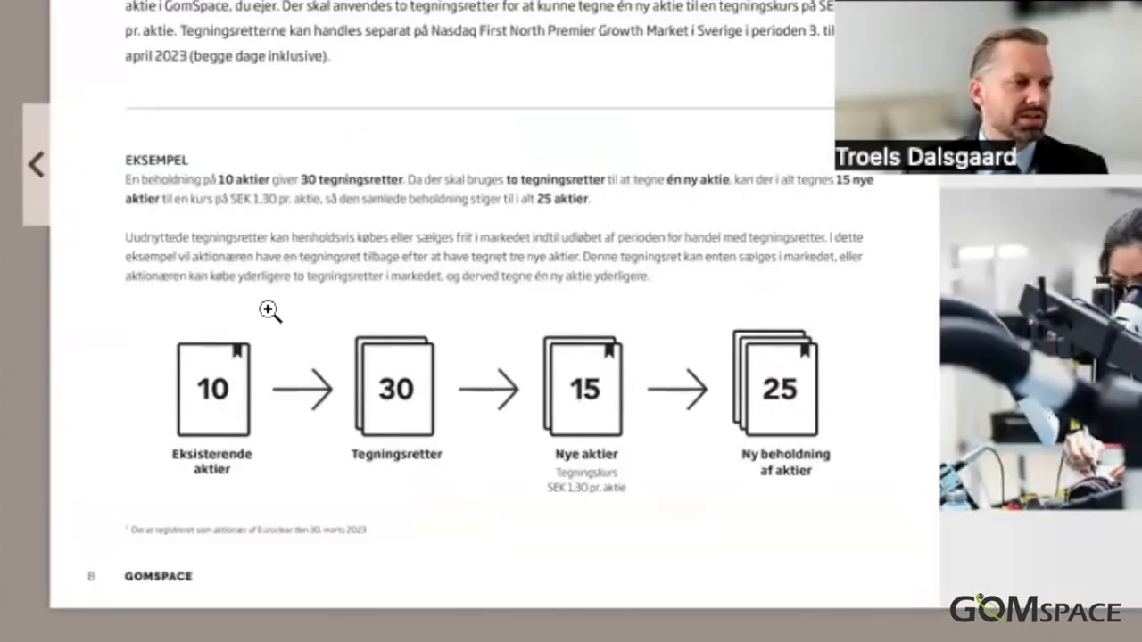
{"action": "mouse_move", "coordinate": [261, 382]}
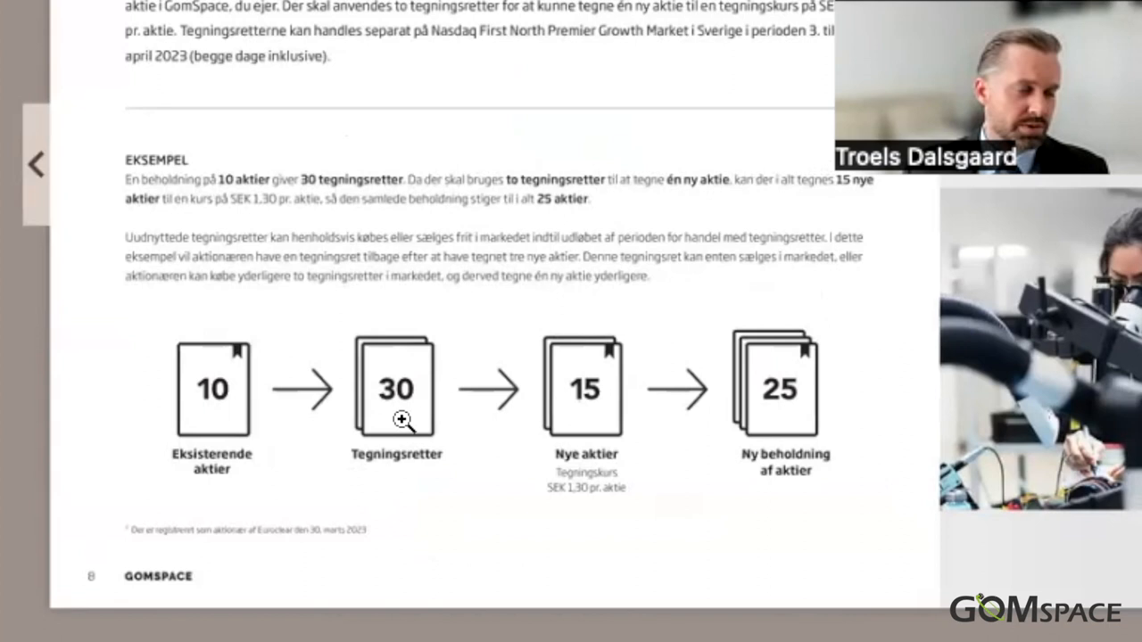
{"action": "mouse_move", "coordinate": [557, 464]}
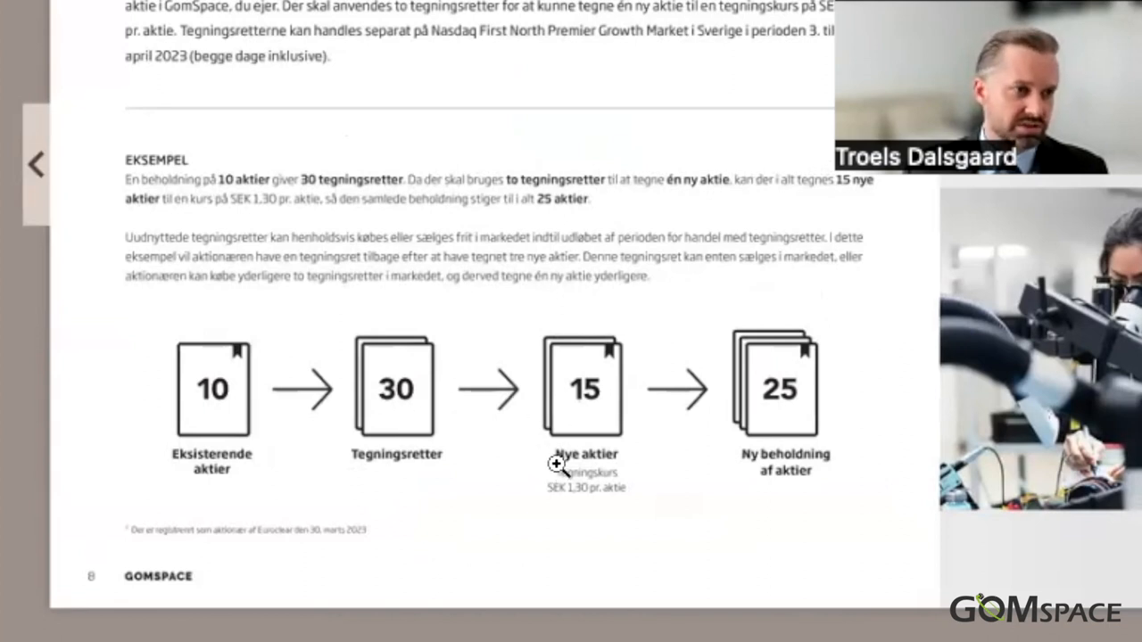
{"action": "mouse_move", "coordinate": [361, 307]}
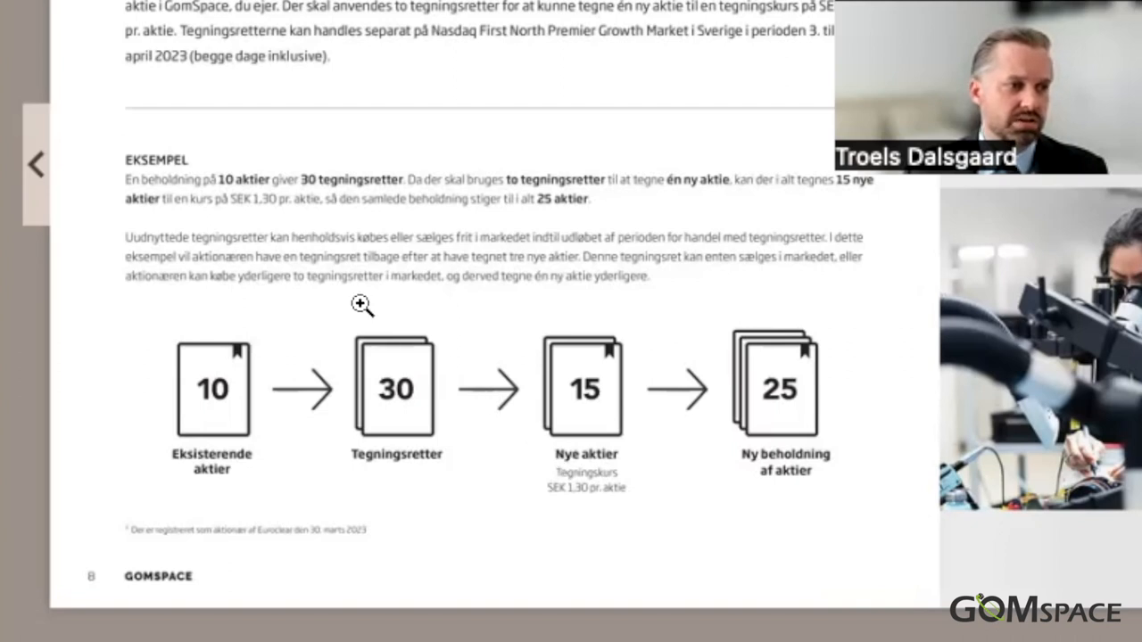
{"action": "mouse_move", "coordinate": [279, 221]}
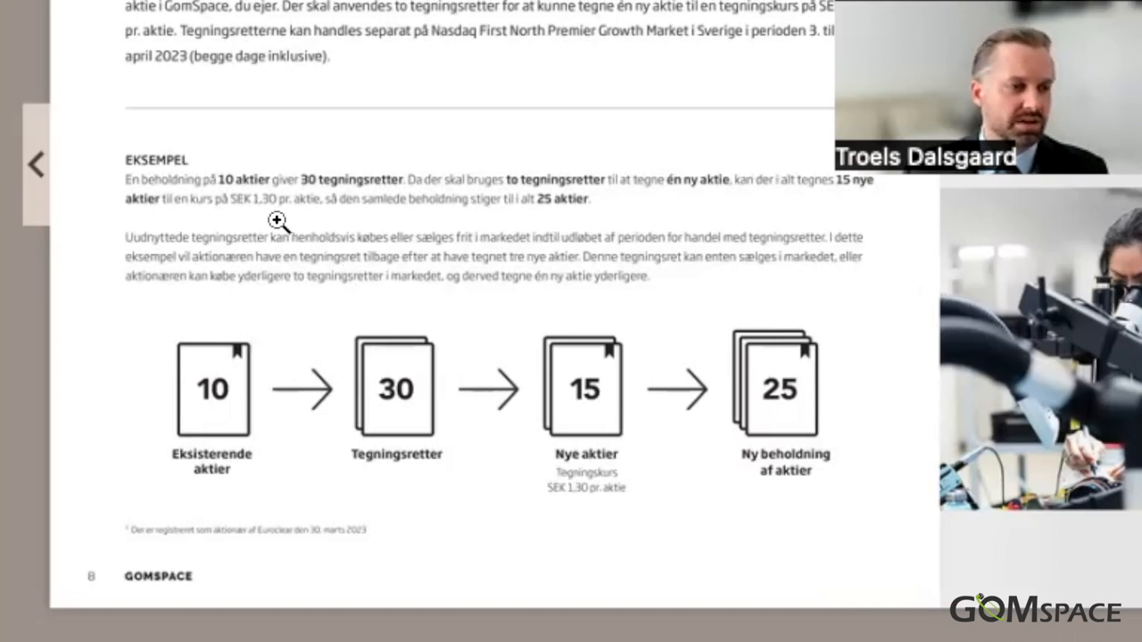
{"action": "mouse_move", "coordinate": [600, 446]}
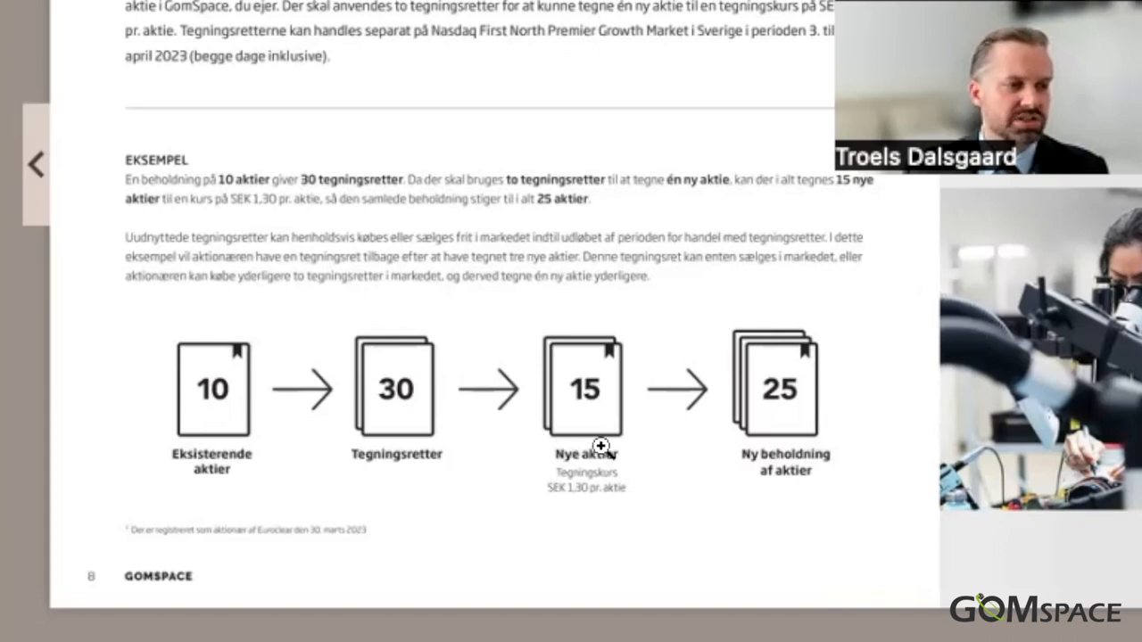
{"action": "mouse_move", "coordinate": [234, 454]}
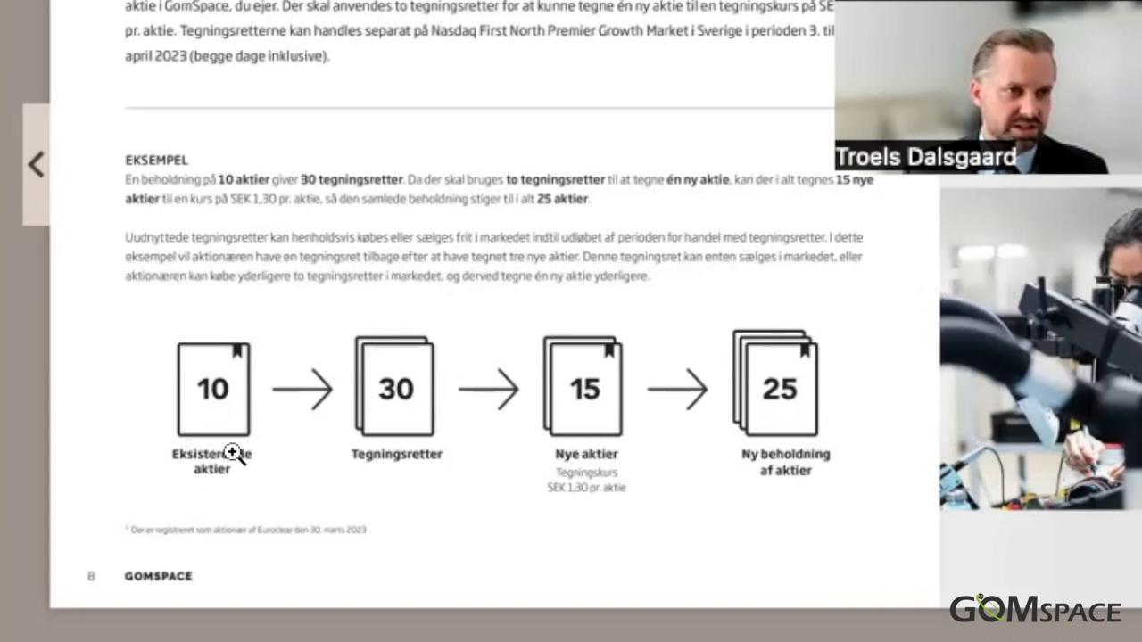
{"action": "mouse_move", "coordinate": [596, 448]}
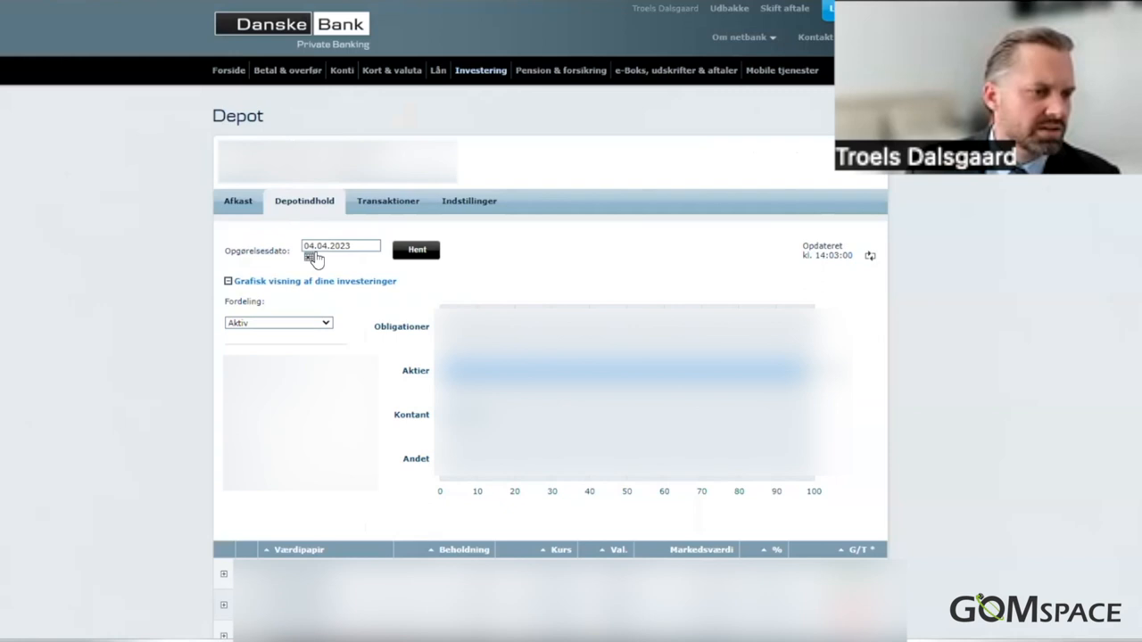
Locate the GomSpace AB and GomSpace AB TR holdings in Depotindhold and return to the Investering menu
{"action": "scroll", "scroll_direction": "down", "scroll_amount": 3}
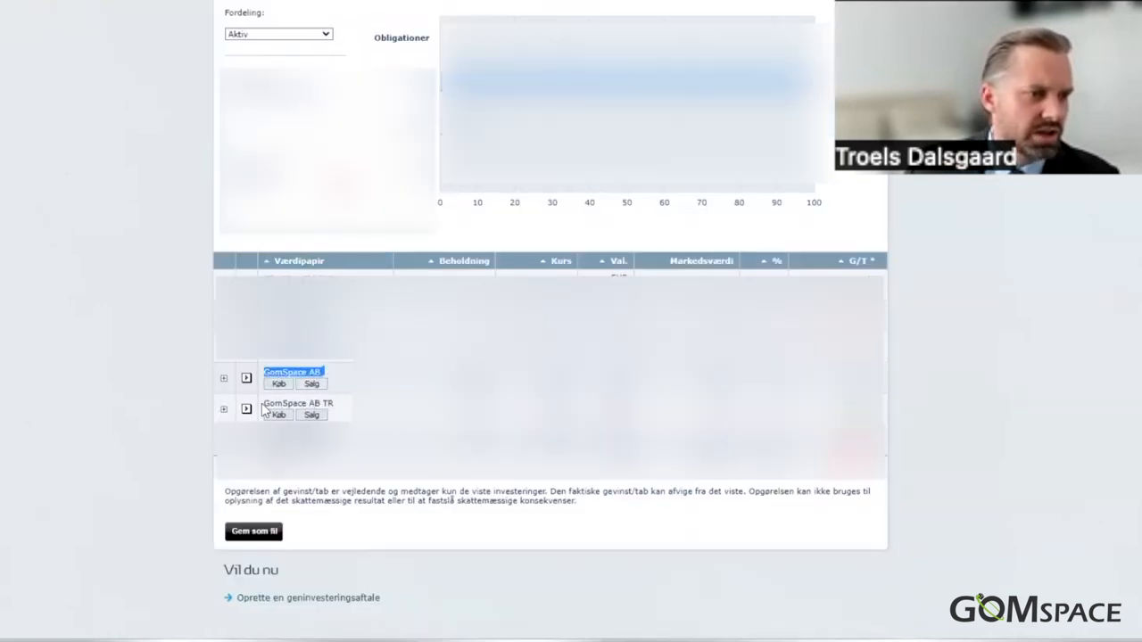
{"action": "left_click", "coordinate": [299, 403]}
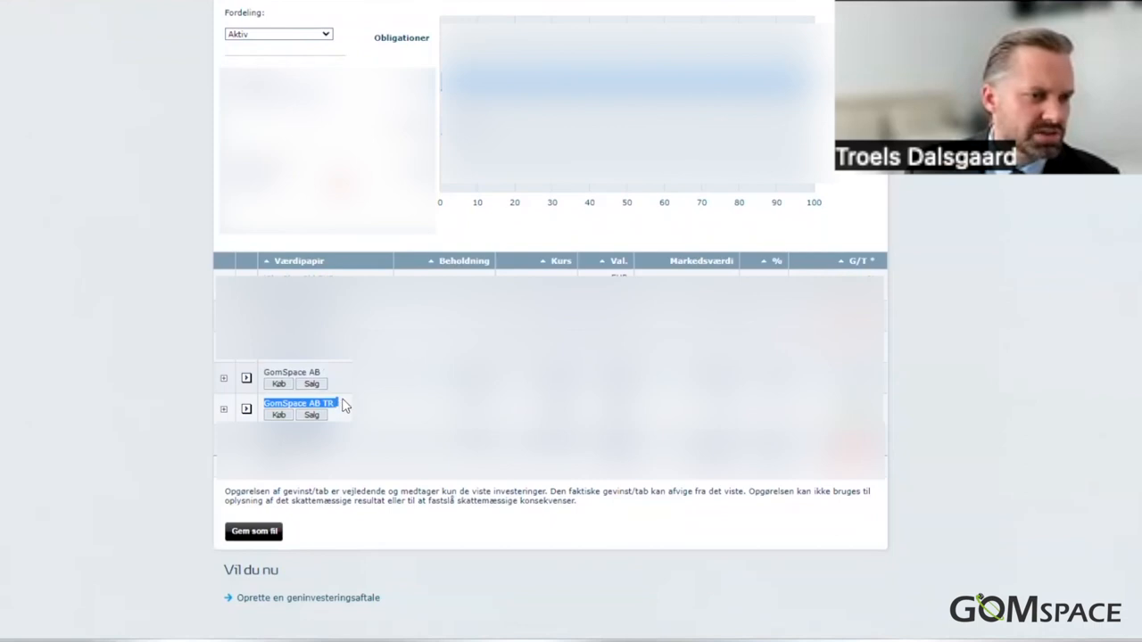
{"action": "mouse_move", "coordinate": [338, 418]}
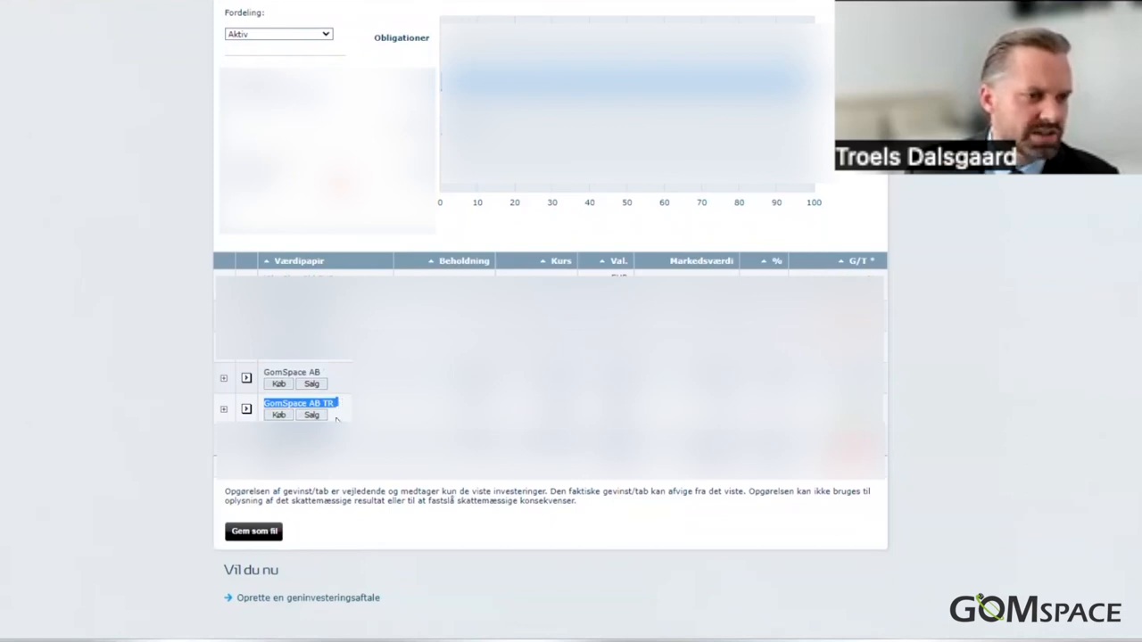
{"action": "left_click", "coordinate": [482, 69]}
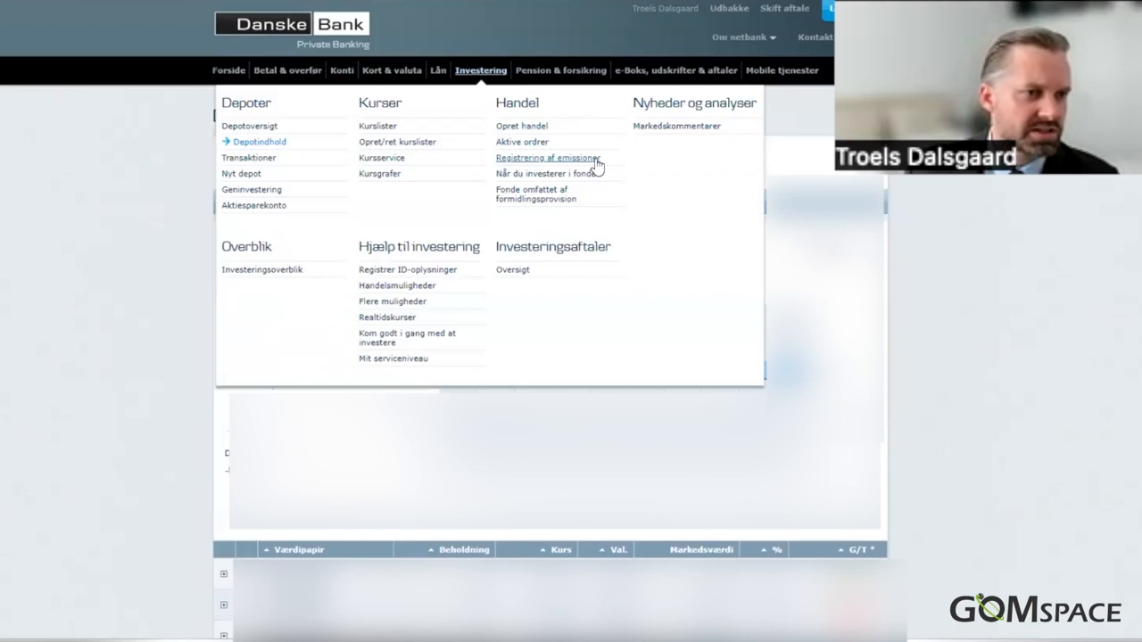
{"action": "mouse_move", "coordinate": [546, 157]}
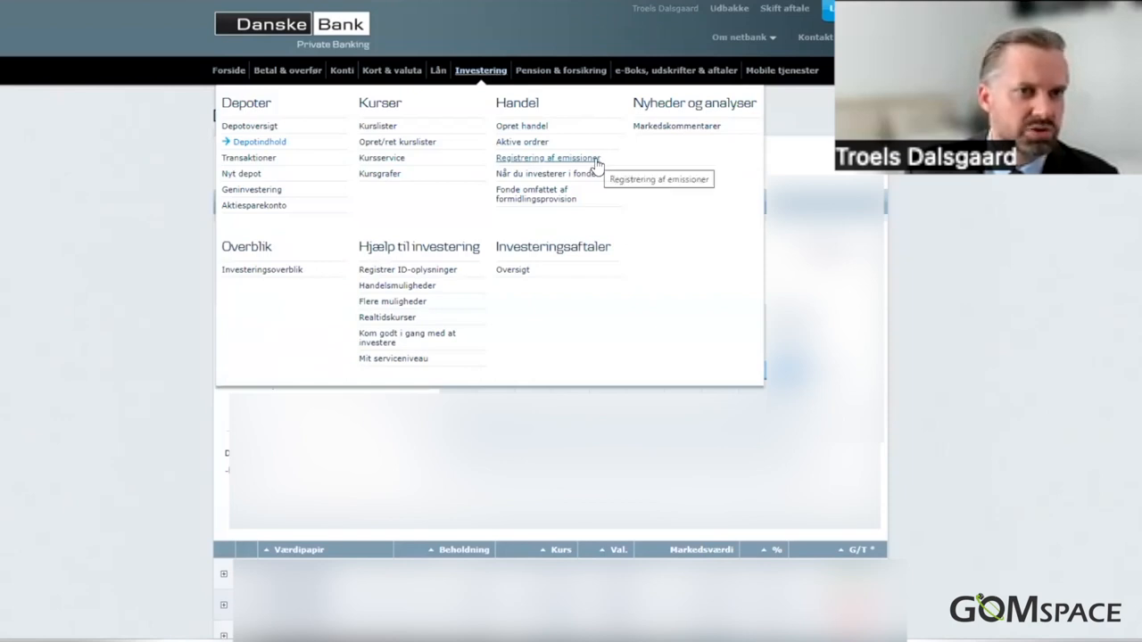
Start a Fortegning subscription for the depot's GomSpace AB TR rights via Registrering af emissioner
{"action": "left_click", "coordinate": [546, 157]}
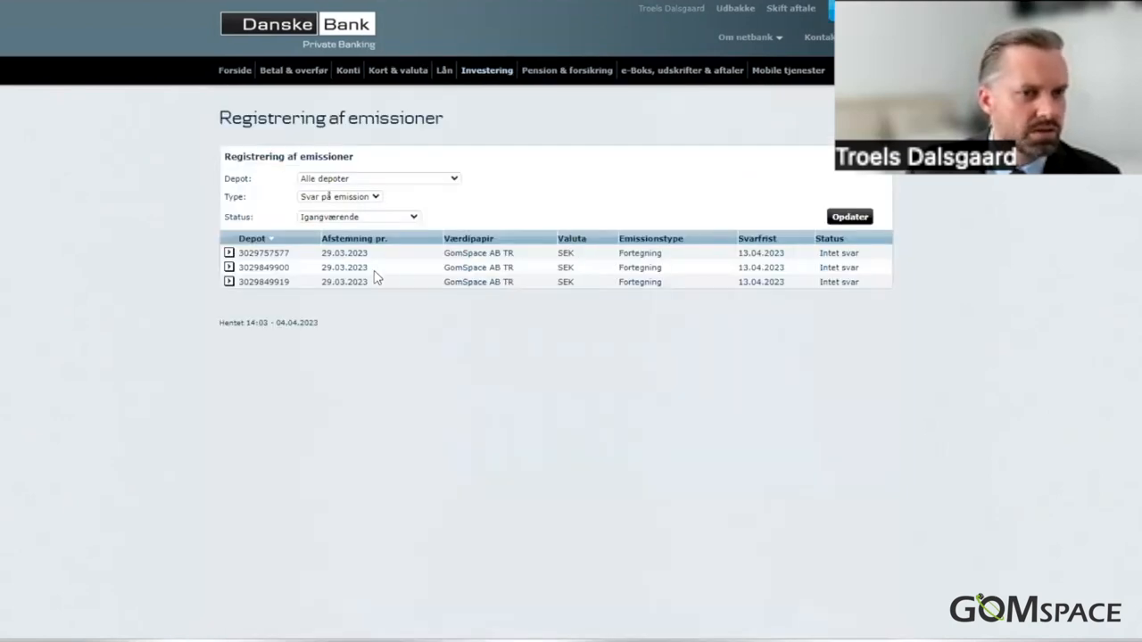
{"action": "left_click", "coordinate": [228, 282]}
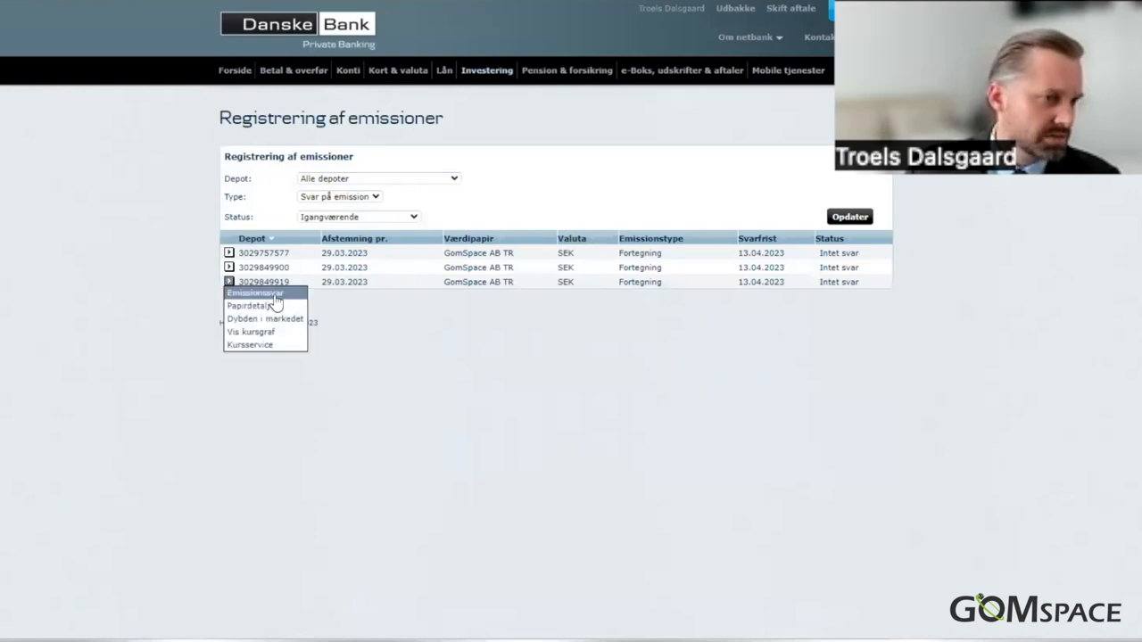
{"action": "left_click", "coordinate": [257, 293]}
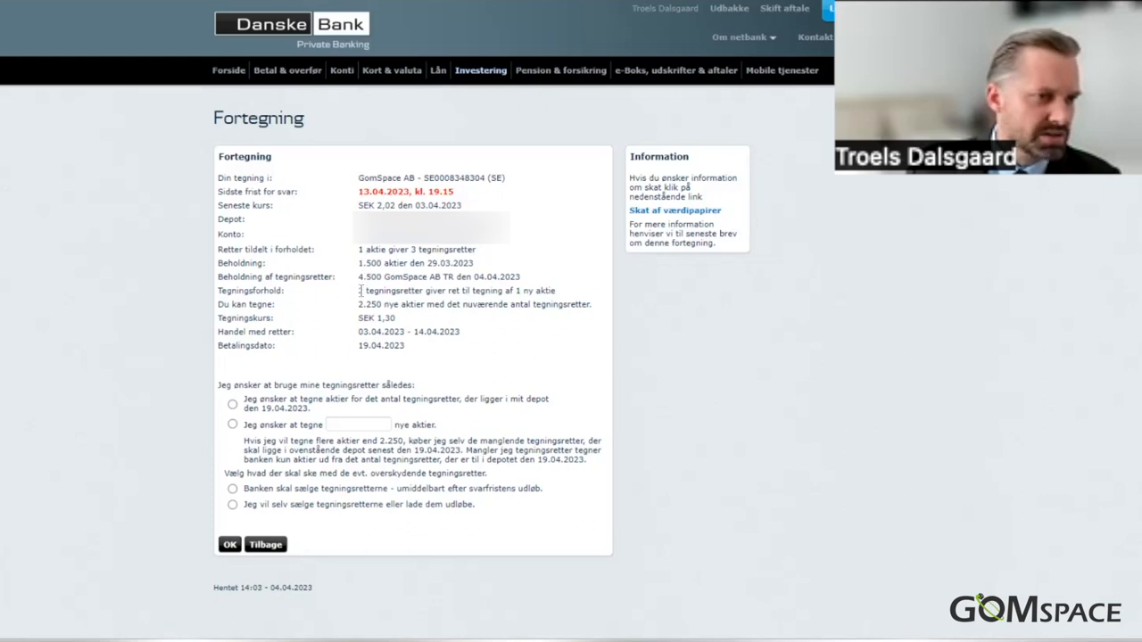
{"action": "double_click", "coordinate": [372, 303]}
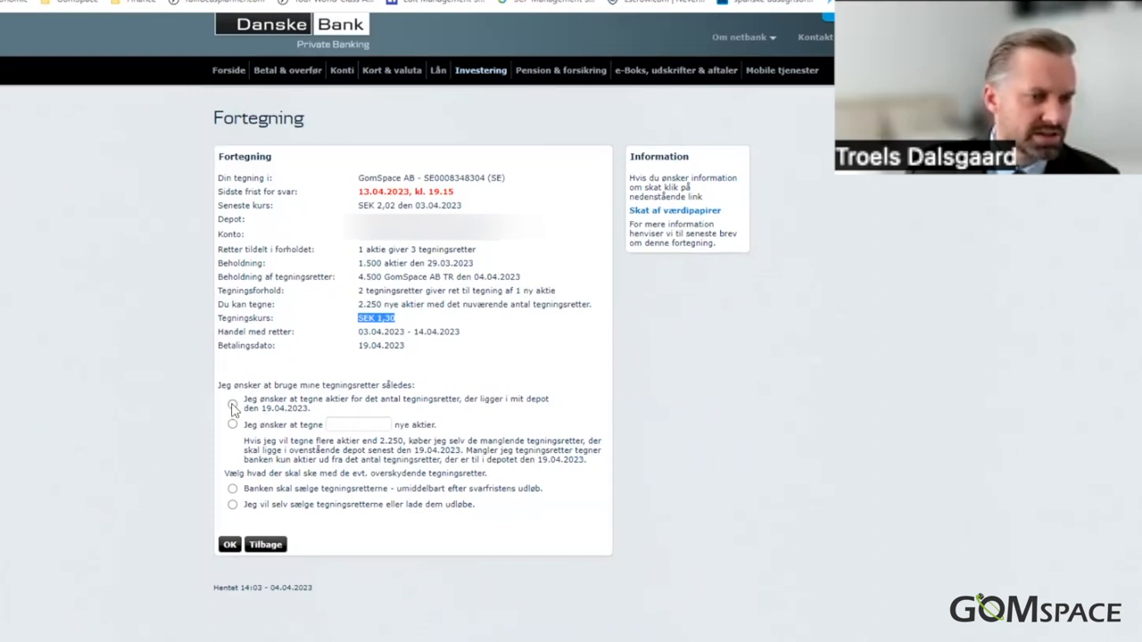
{"action": "left_click", "coordinate": [232, 403]}
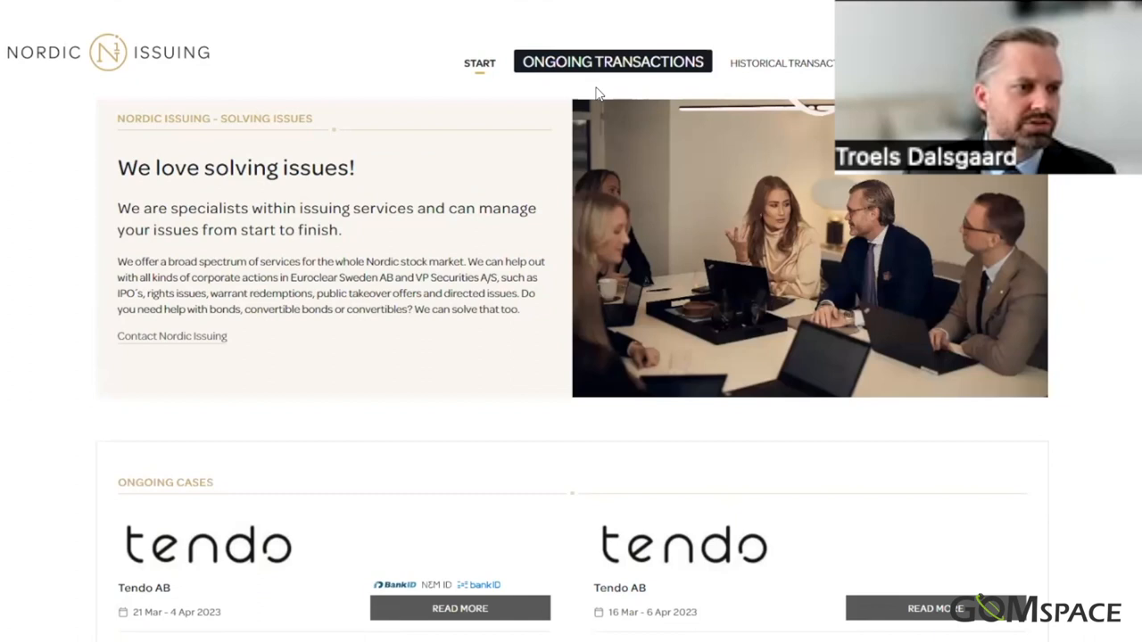
Find GomSpace Group AB among Ongoing Transactions and accept its disclaimer with I AGREE
{"action": "scroll", "scroll_direction": "down", "scroll_amount": 3}
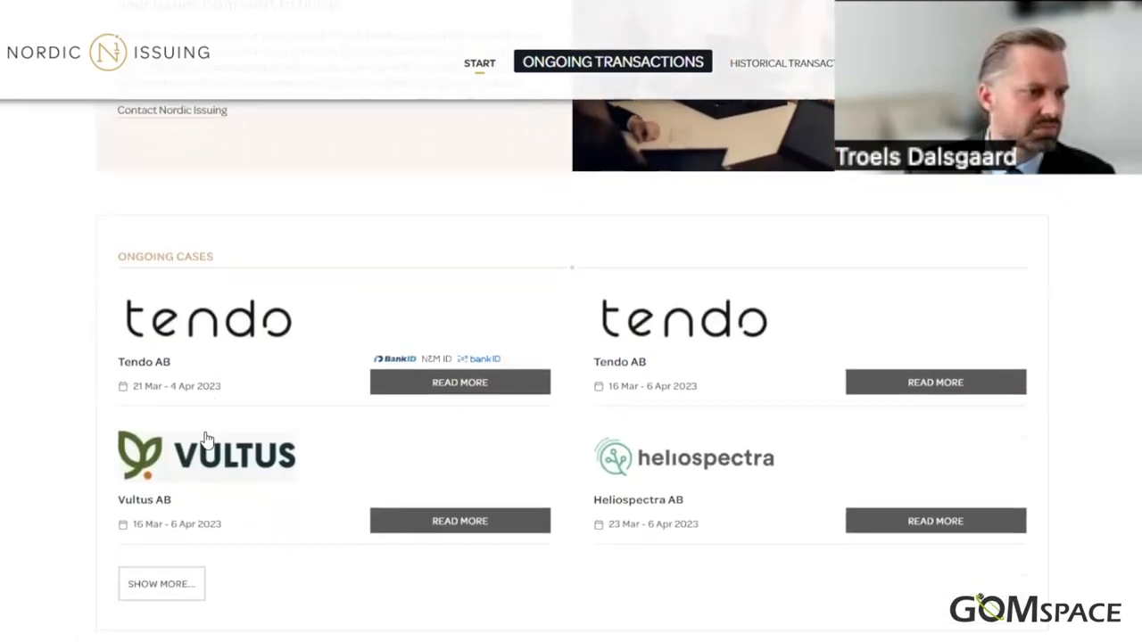
{"action": "scroll", "scroll_direction": "up", "scroll_amount": 3}
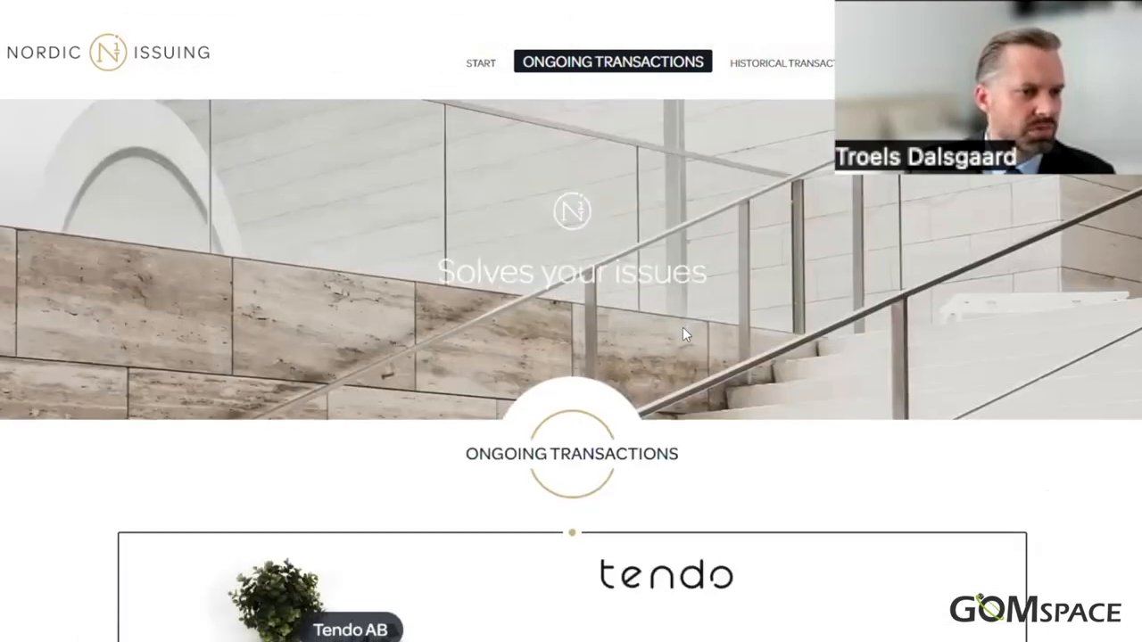
{"action": "scroll", "scroll_direction": "down", "scroll_amount": 3}
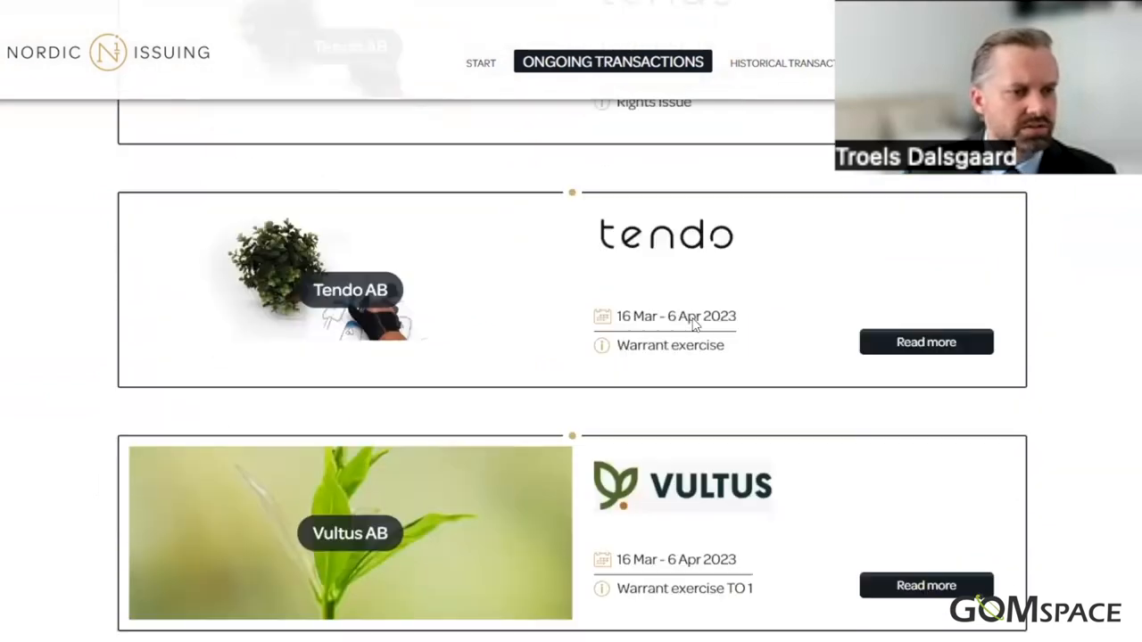
{"action": "scroll", "scroll_direction": "up", "scroll_amount": 3}
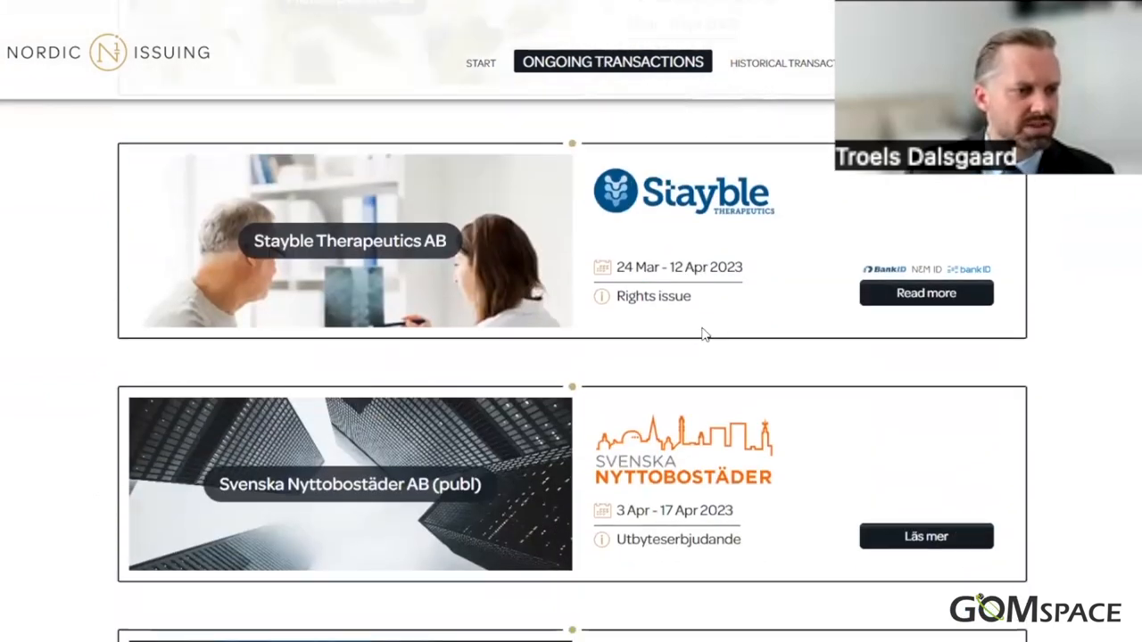
{"action": "scroll", "scroll_direction": "down", "scroll_amount": 3}
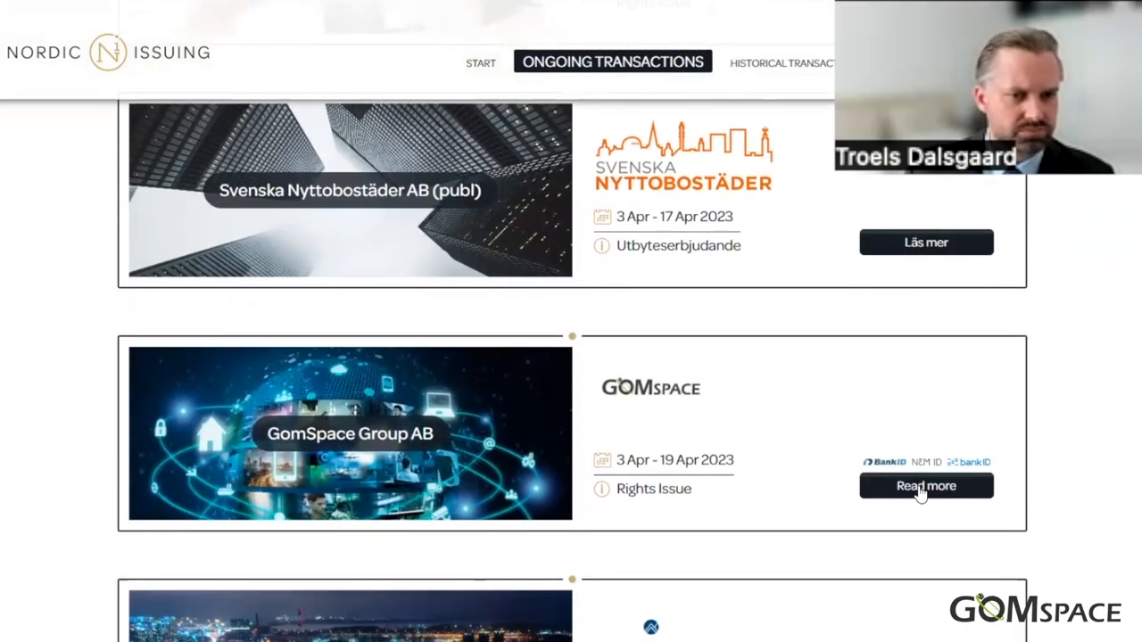
{"action": "left_click", "coordinate": [926, 485]}
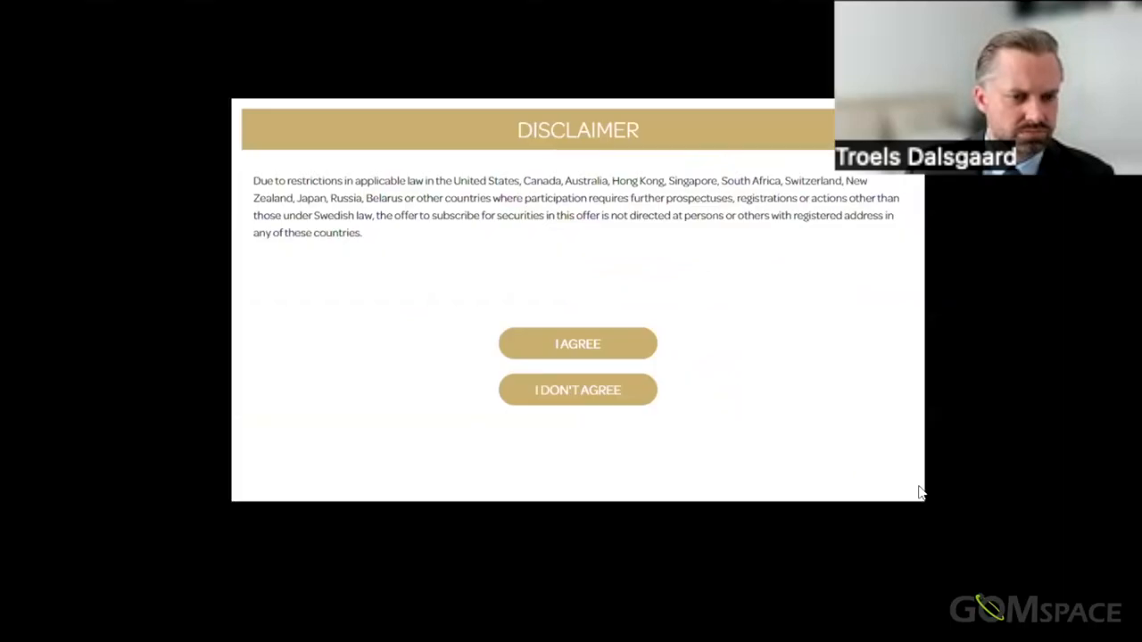
{"action": "left_click", "coordinate": [578, 343]}
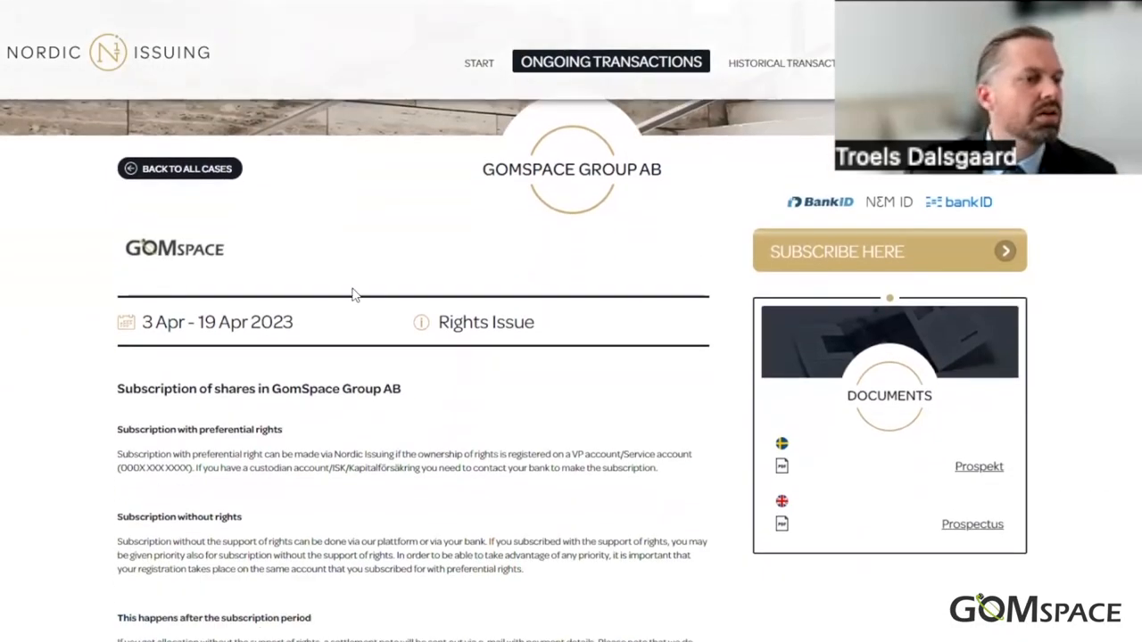
Proceed from the GomSpace offer page to subscribing via SUBSCRIBE HERE
{"action": "scroll", "scroll_direction": "down", "scroll_amount": 3}
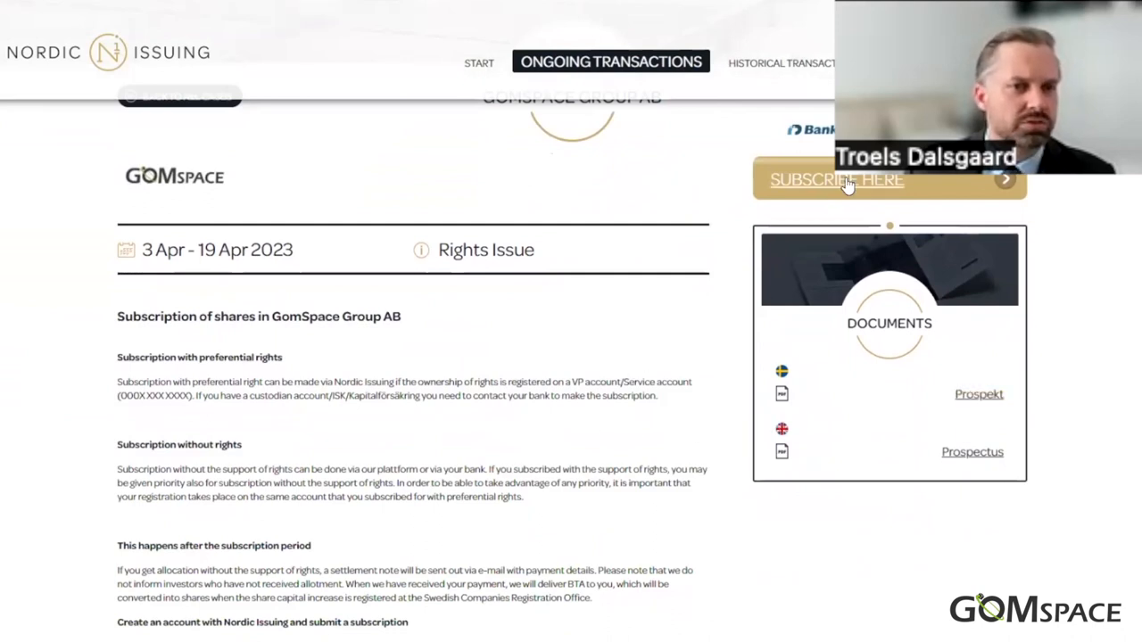
{"action": "left_click", "coordinate": [835, 178]}
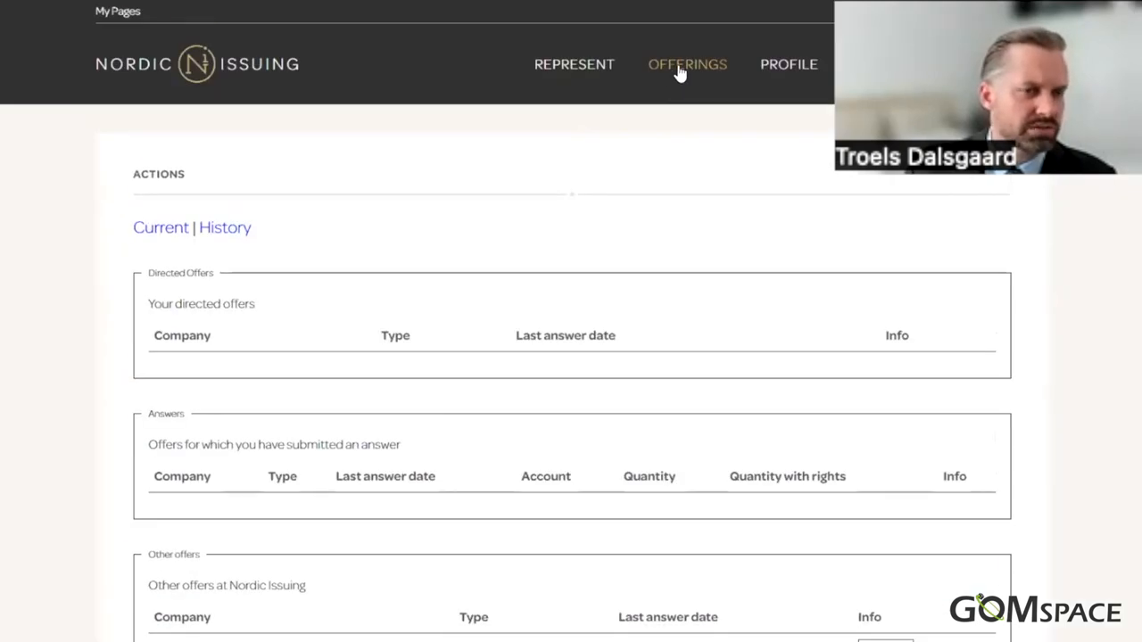
{"action": "mouse_move", "coordinate": [676, 73]}
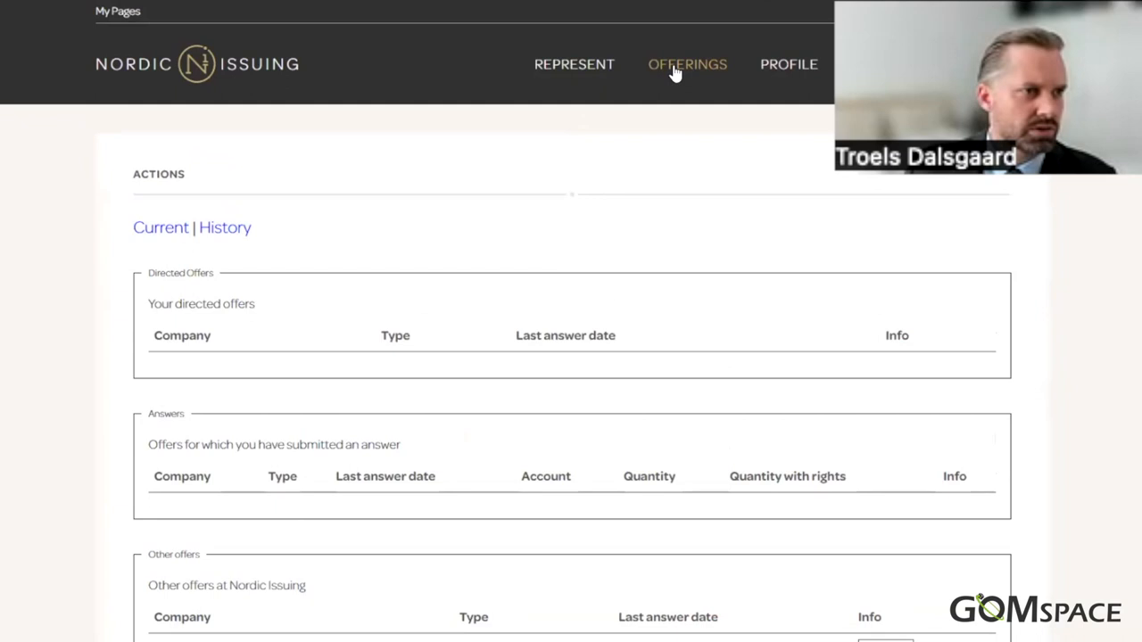
{"action": "mouse_move", "coordinate": [689, 293]}
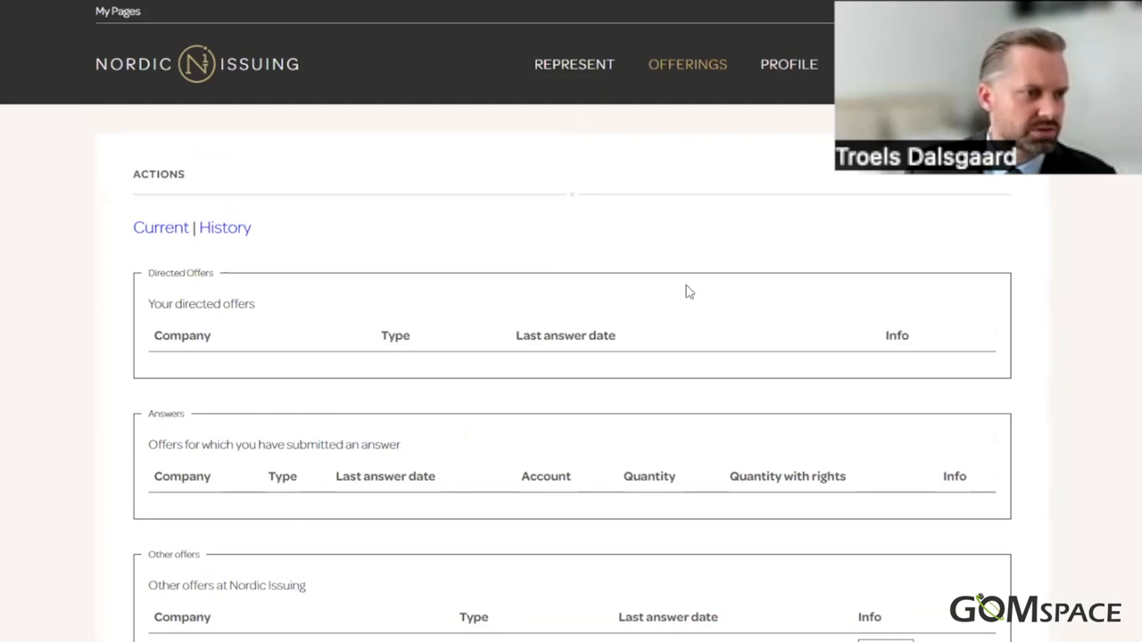
Highlight the GomSpace last answer date under Other offers and show the GomSpace Group AB offer
{"action": "scroll", "scroll_direction": "down", "scroll_amount": 3}
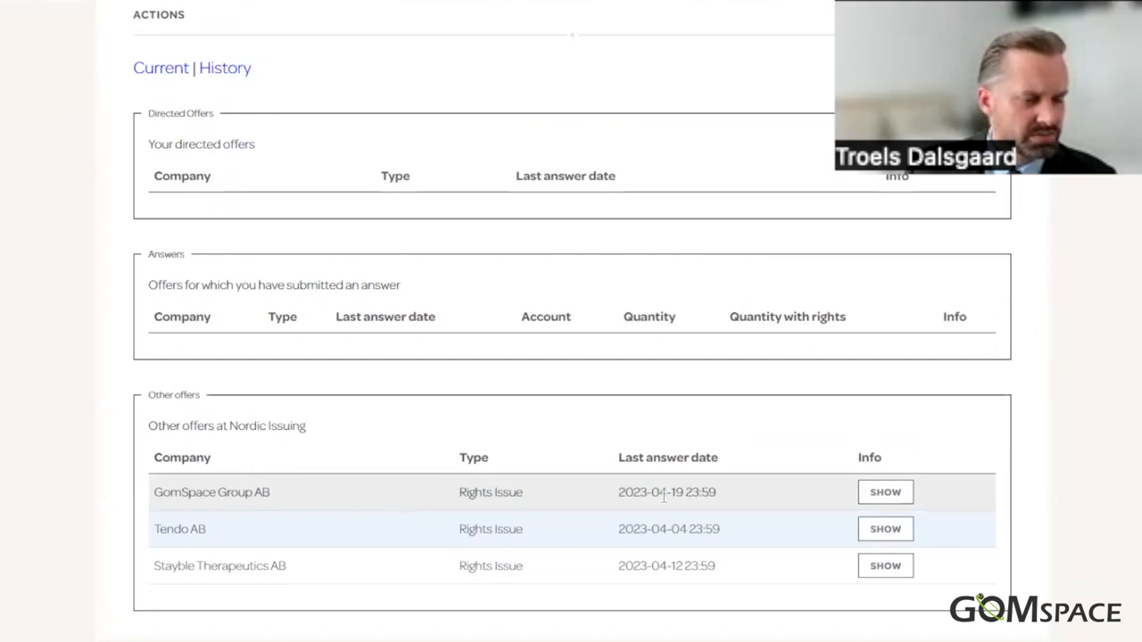
{"action": "left_click_drag", "start_coordinate": [653, 493], "coordinate": [714, 492]}
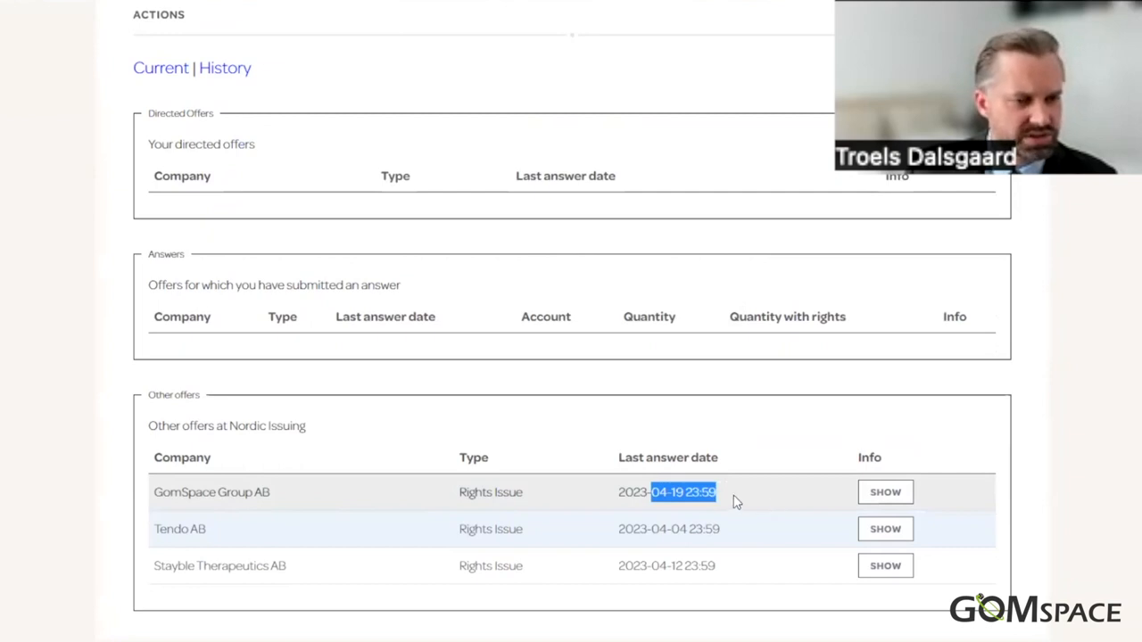
{"action": "mouse_move", "coordinate": [732, 500]}
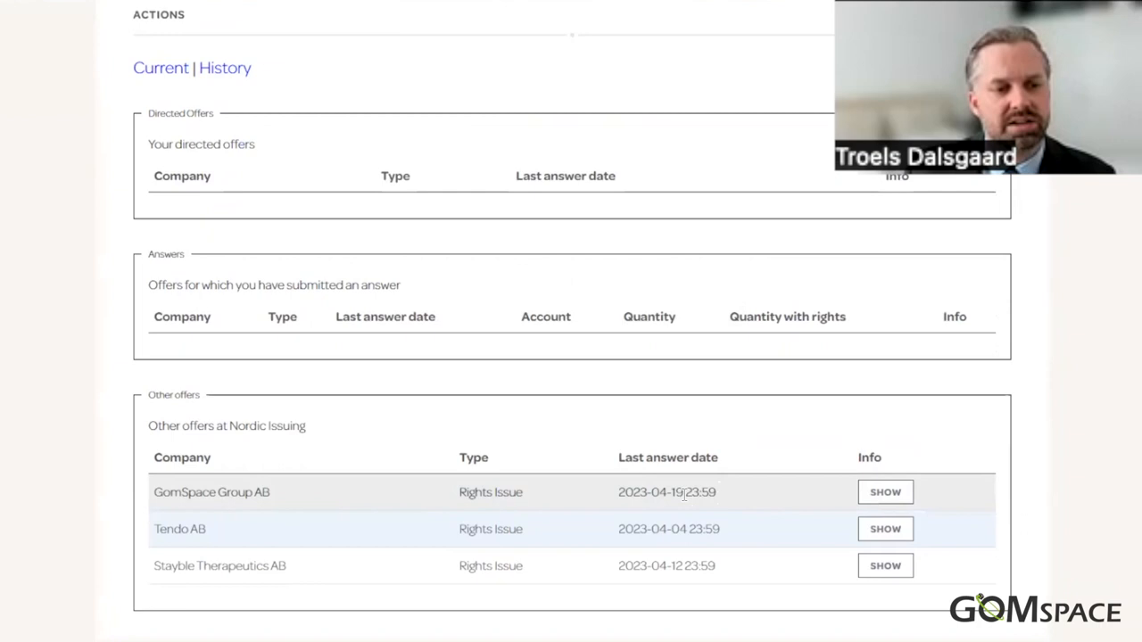
{"action": "double_click", "coordinate": [676, 492]}
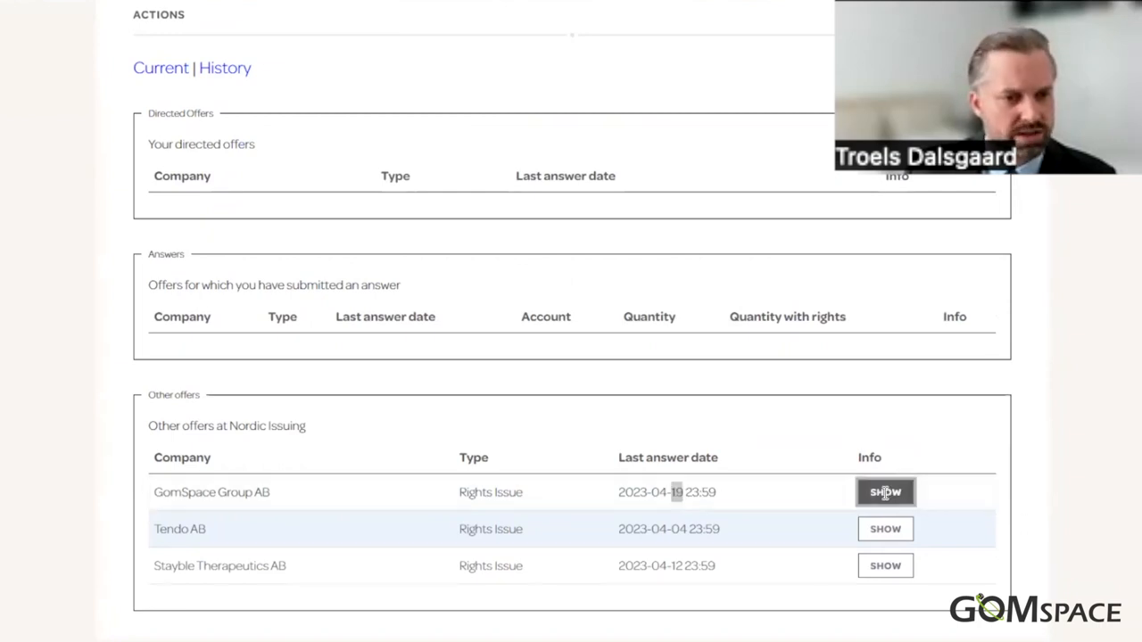
{"action": "left_click", "coordinate": [885, 492]}
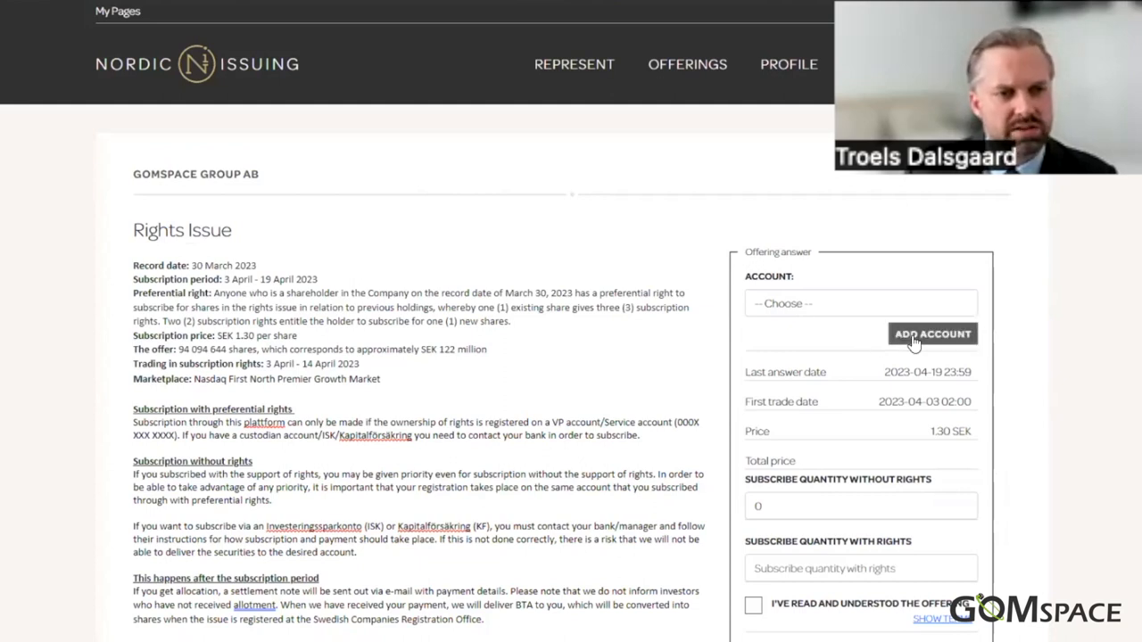
Add a Securities account as the account for the GomSpace subscription answer
{"action": "left_click", "coordinate": [931, 334]}
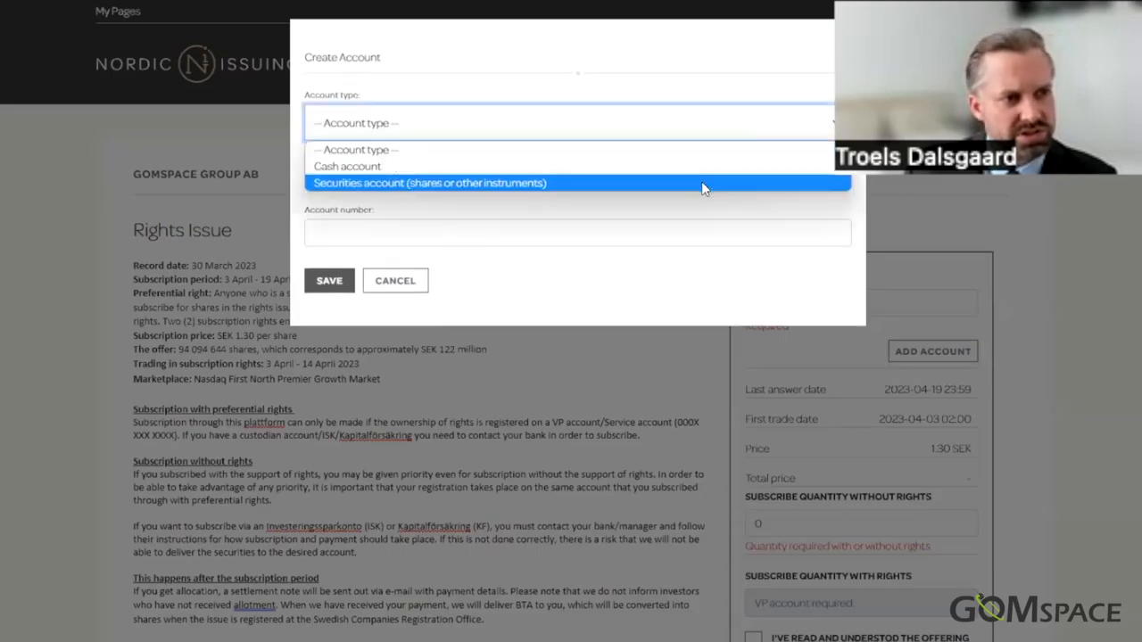
{"action": "left_click", "coordinate": [429, 182]}
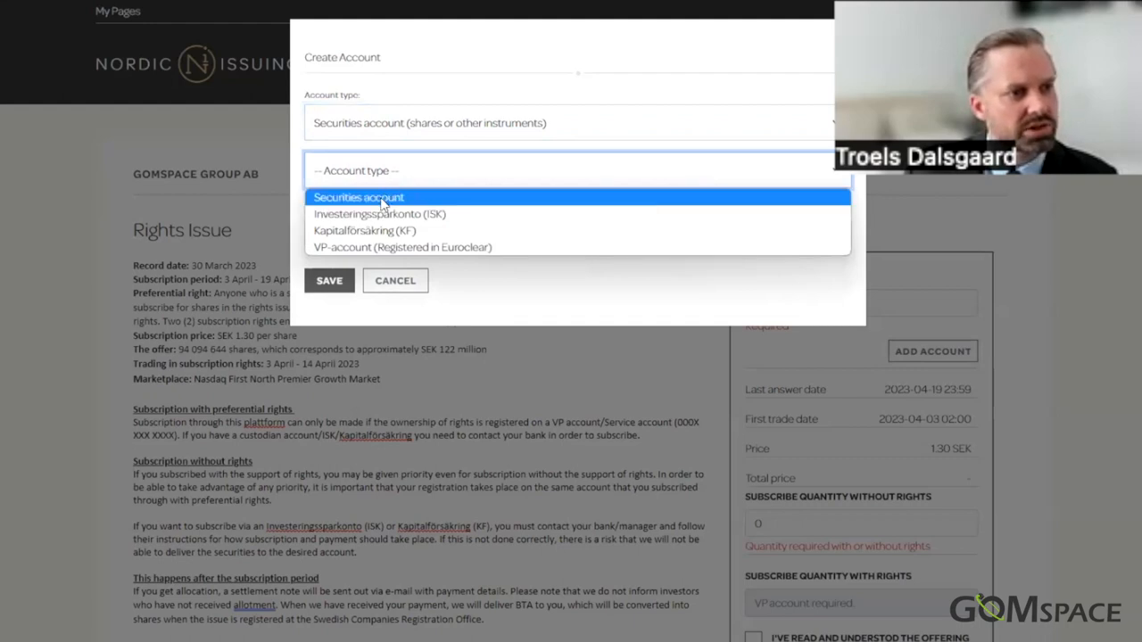
{"action": "left_click", "coordinate": [357, 197]}
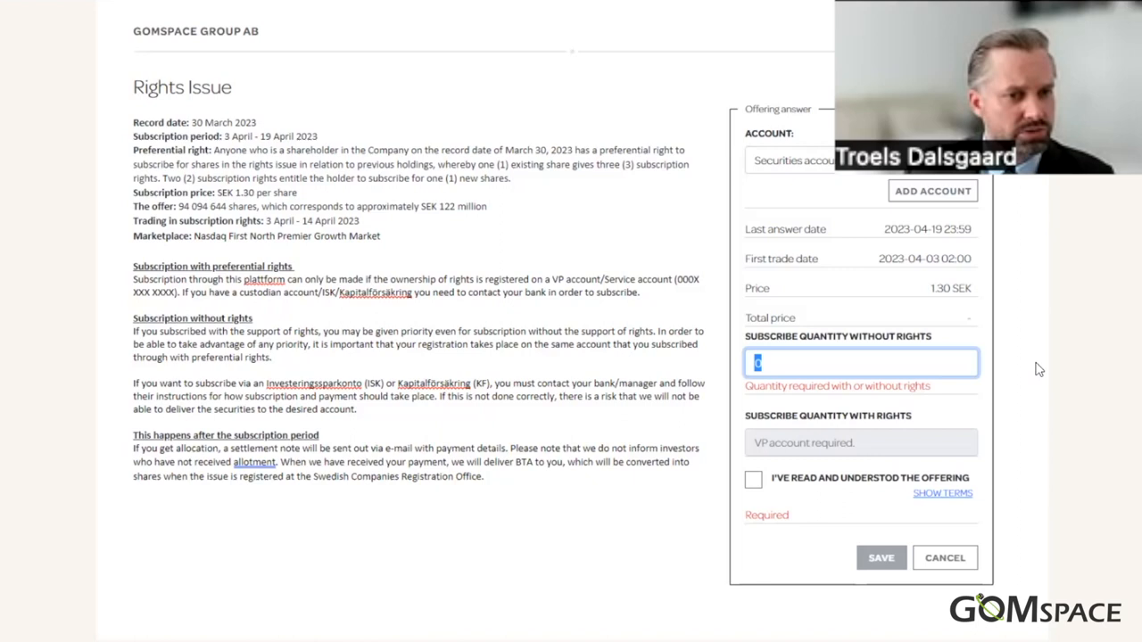
Subscribe for 10 shares without rights (13.00 SEK) and acknowledge having read the offering
{"action": "type", "text": "10"}
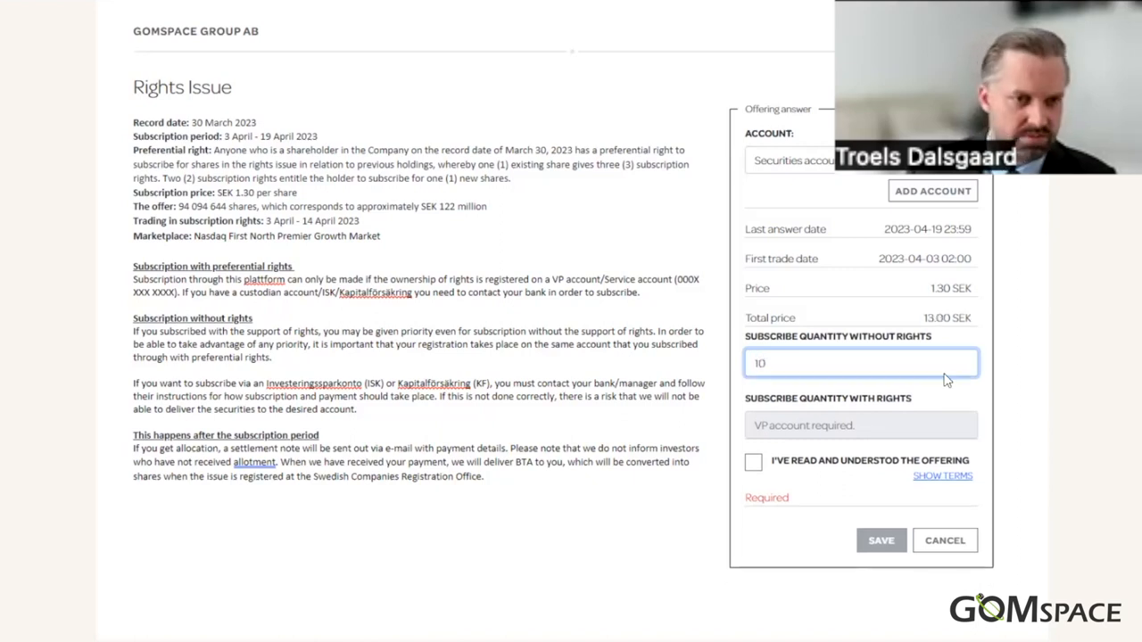
{"action": "left_click", "coordinate": [753, 461]}
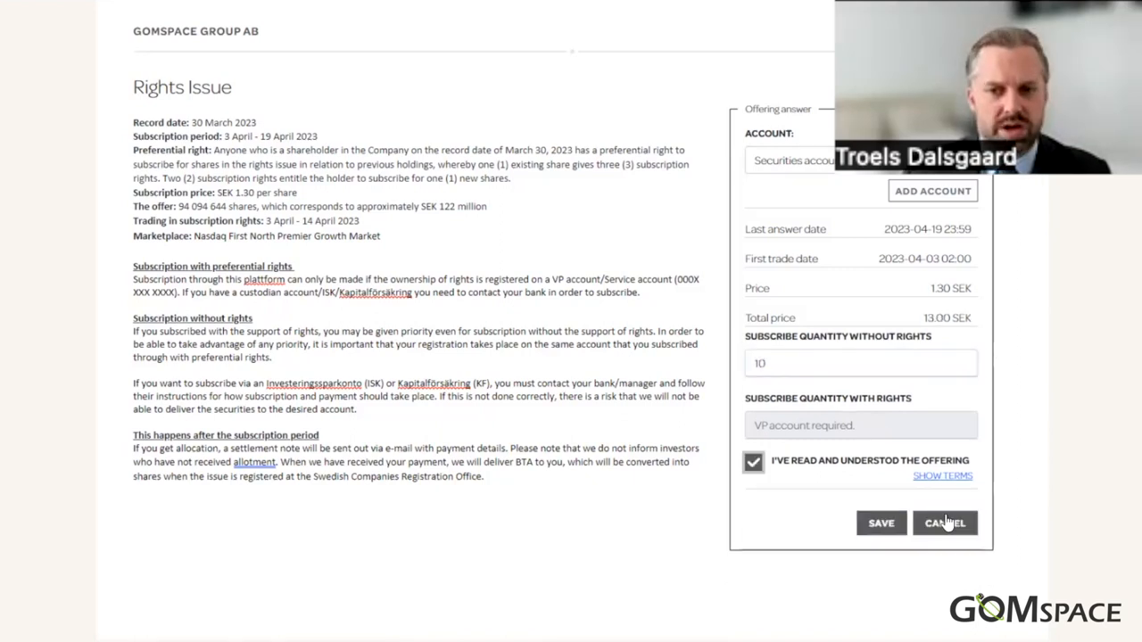